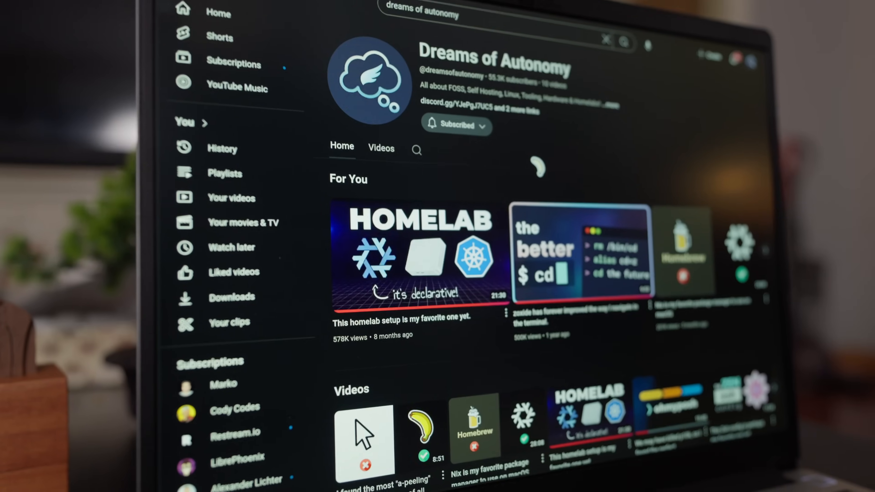
scroll("down", 3)
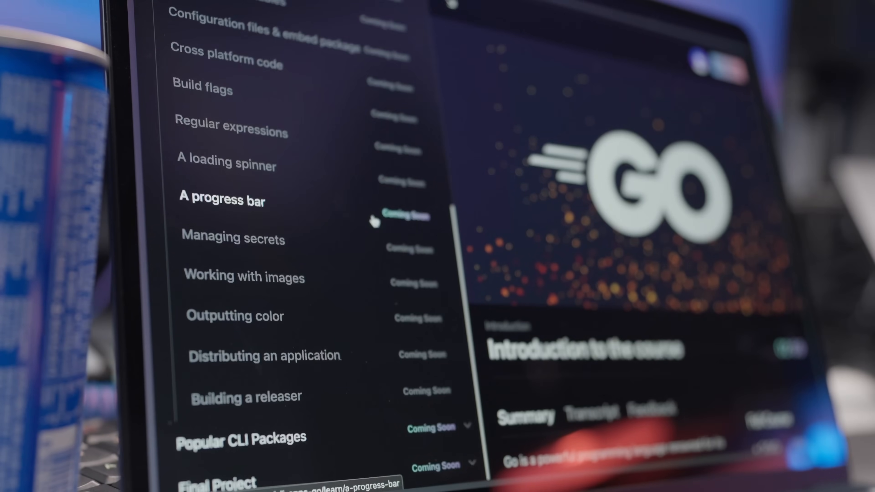
scroll("down", 3)
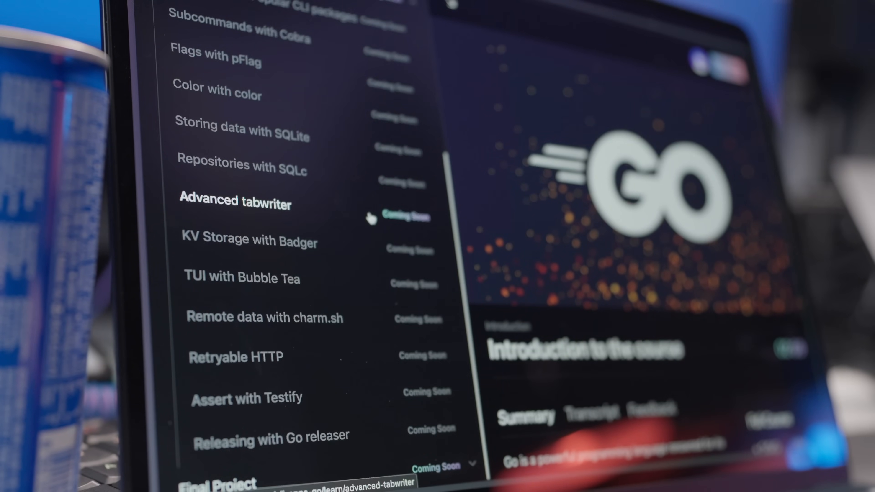
scroll("down", 3)
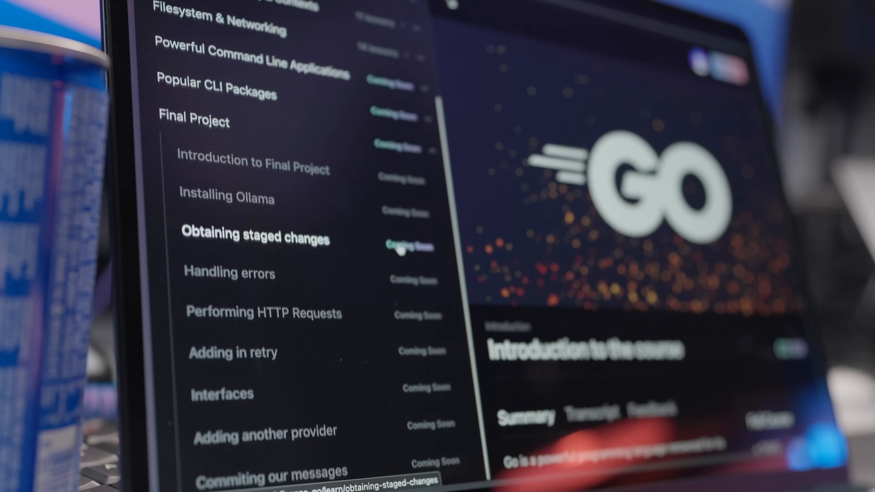